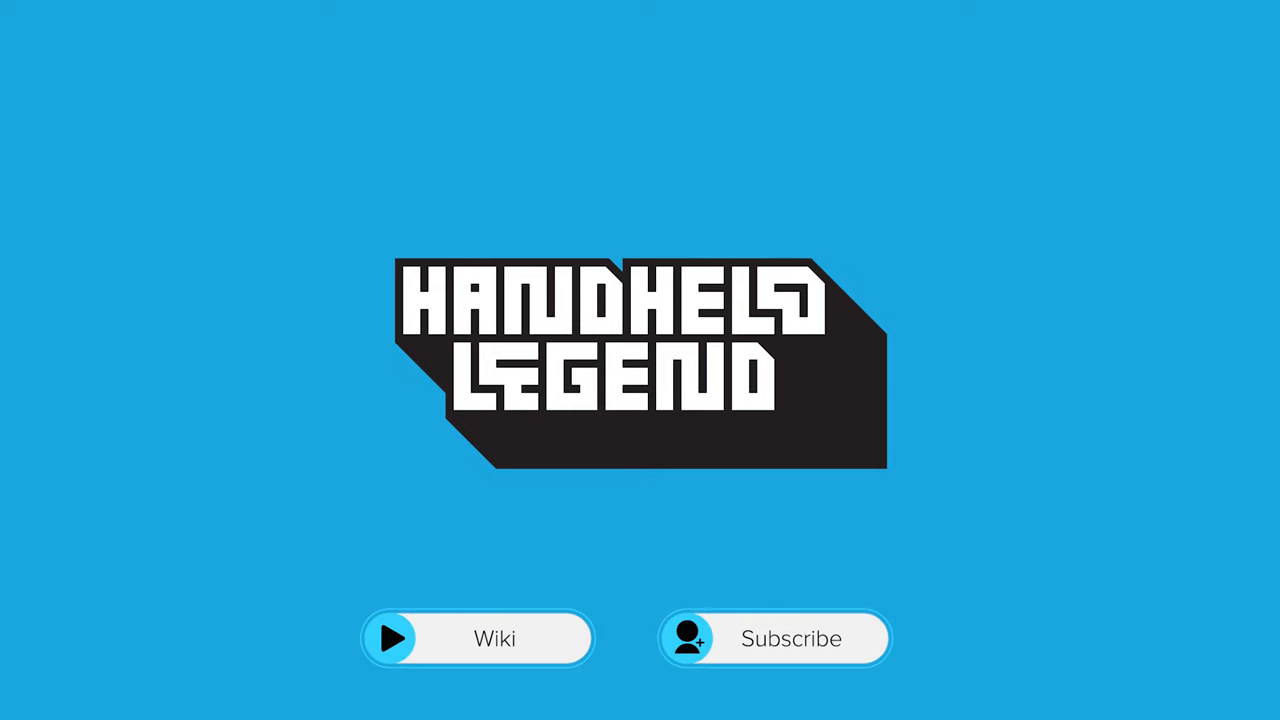
left_click(774, 638)
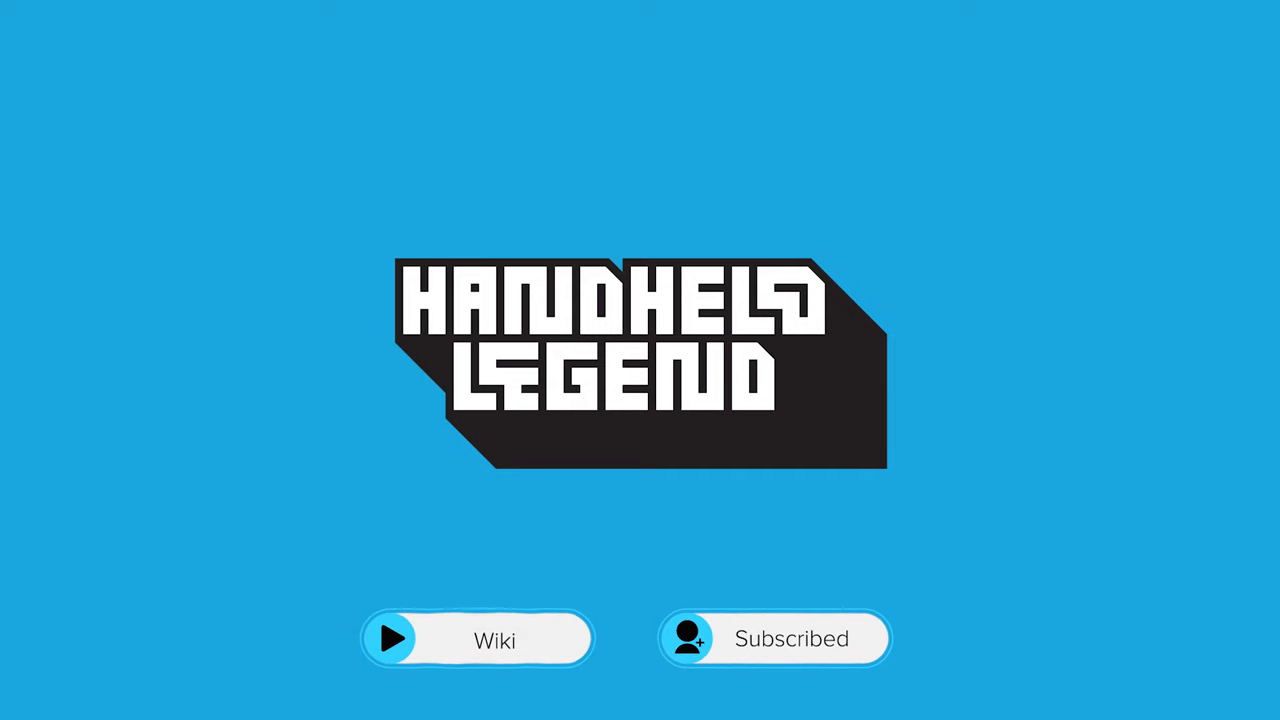